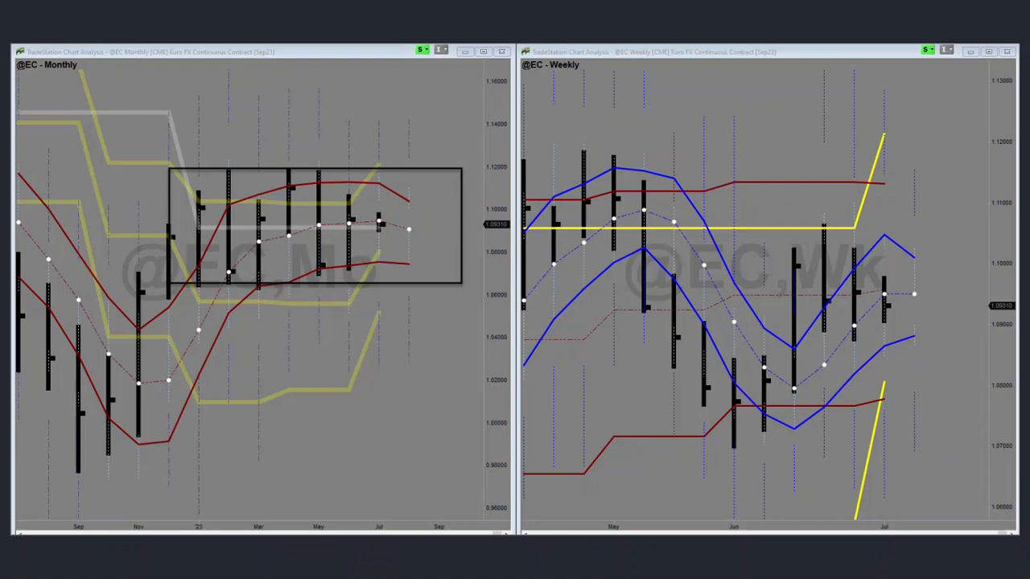
Step: Draw a short magenta downward arrow sitting just above the May bars
left_click_drag(309, 84, 336, 149)
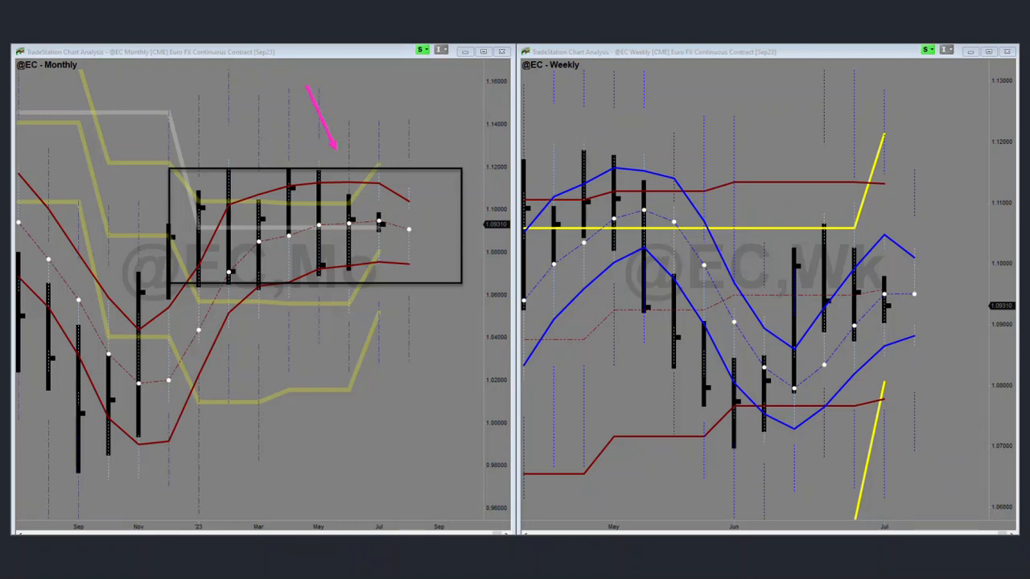
left_click_drag(335, 148, 346, 209)
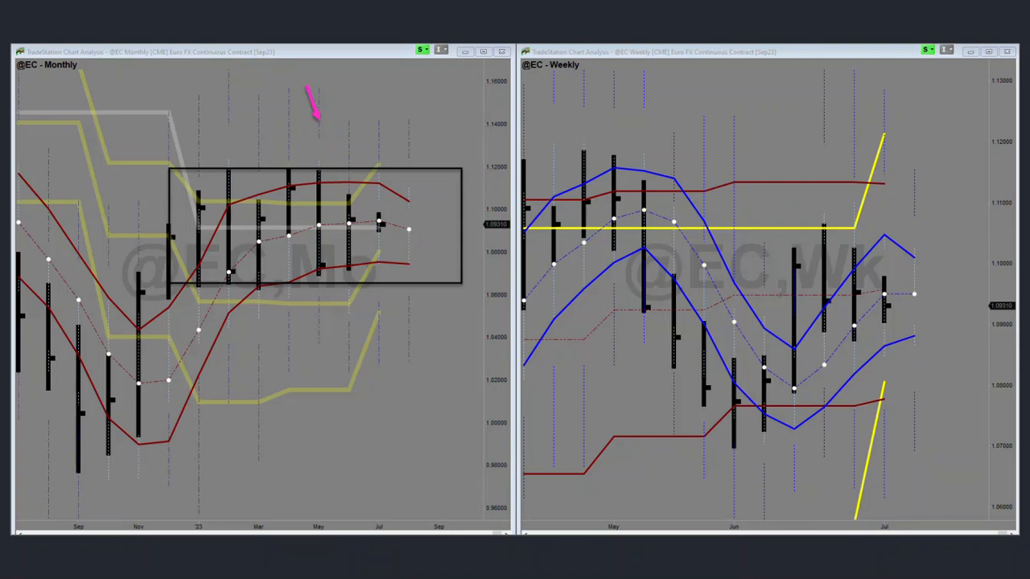
Step: Draw a long magenta upward arrow rising from the July bars
left_click_drag(401, 218, 431, 90)
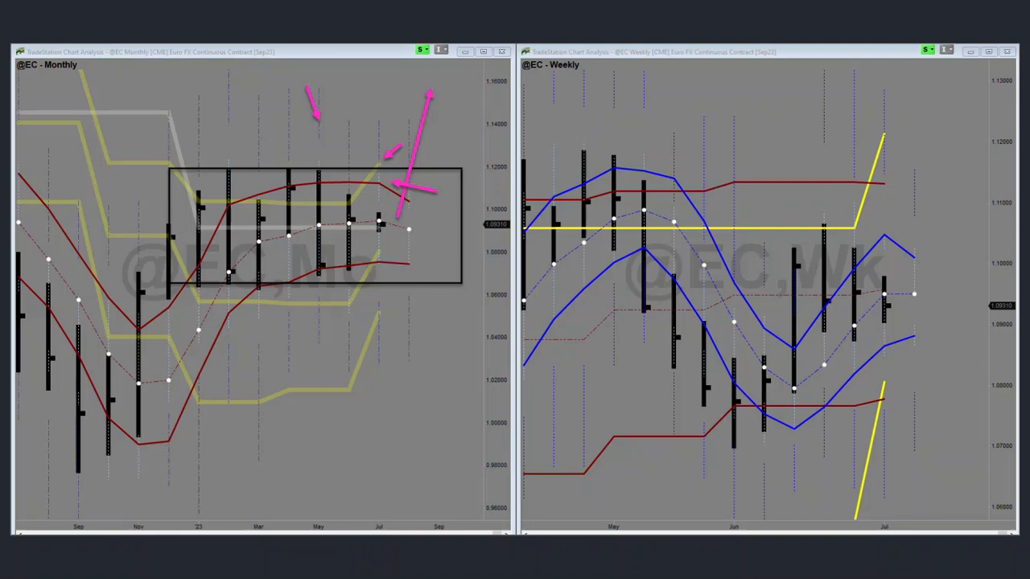
left_click_drag(974, 177, 901, 277)
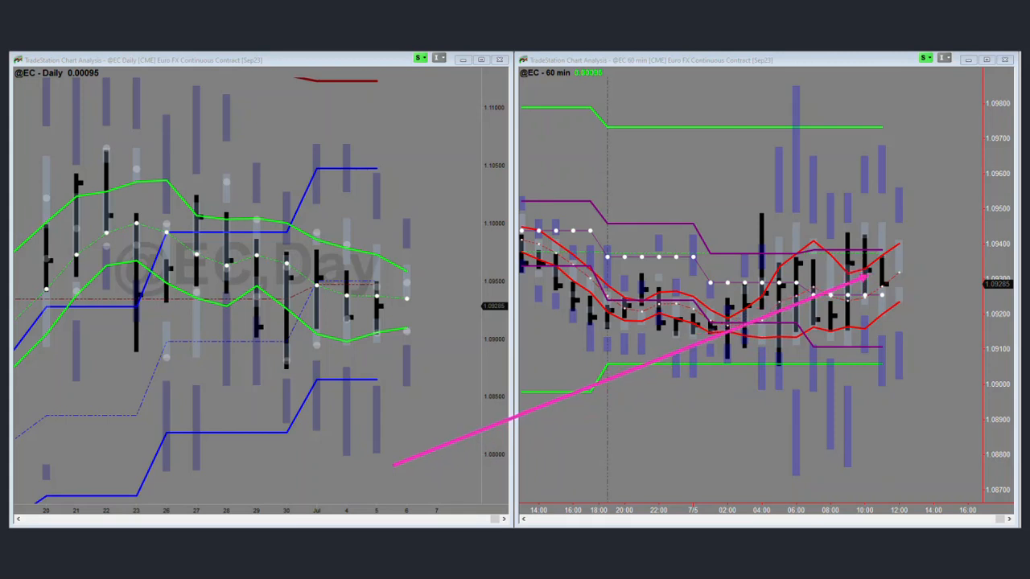
Step: Lower the magenta line's end point so it finishes below the latest 60-min bars
left_click_drag(866, 277, 872, 358)
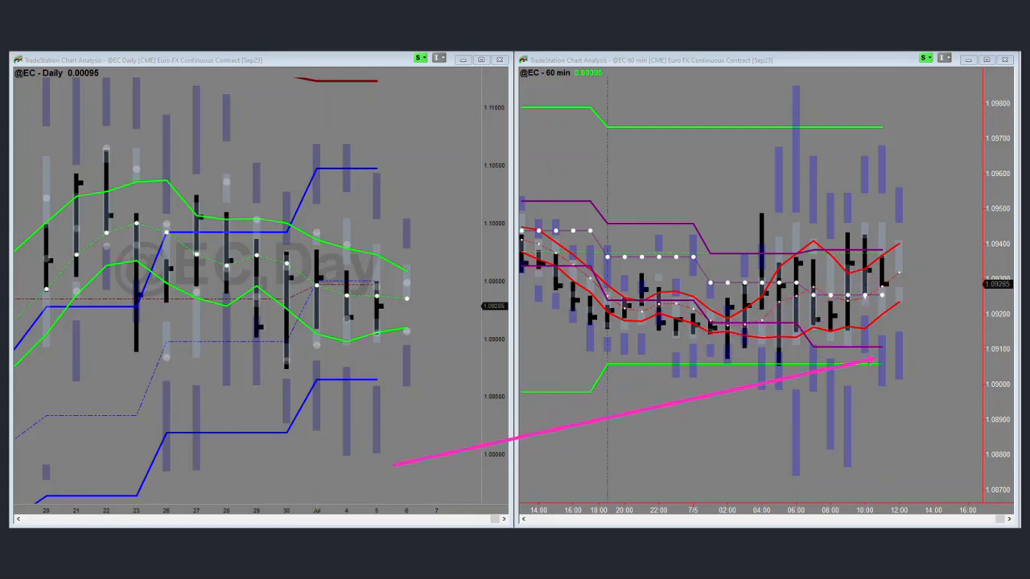